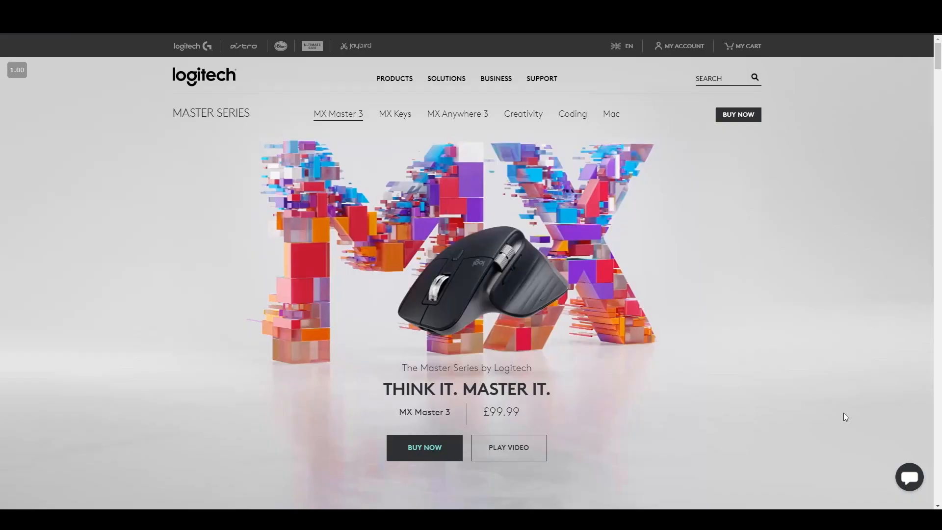
scroll("down", 3)
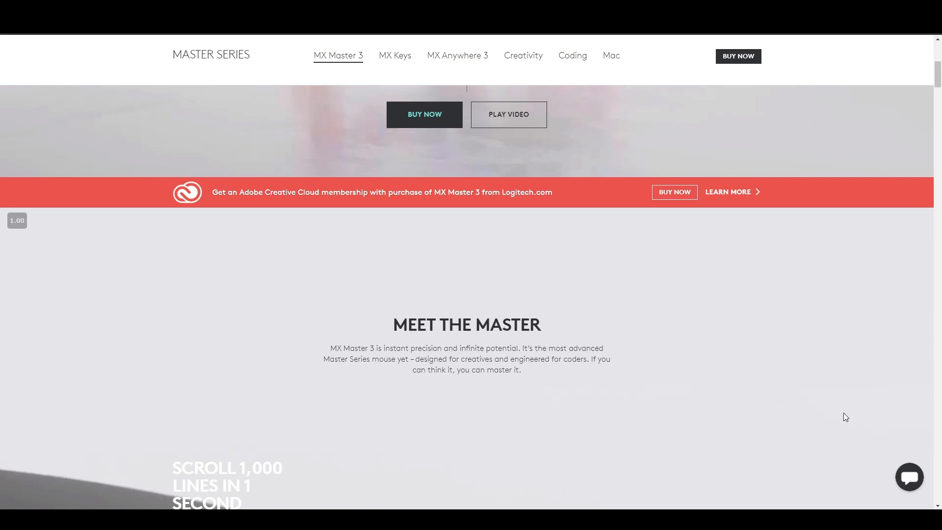
scroll("down", 3)
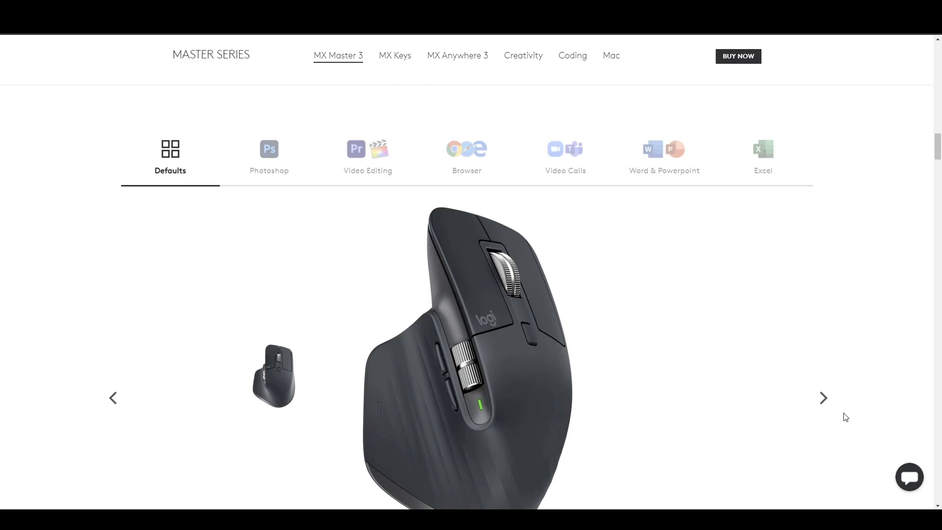